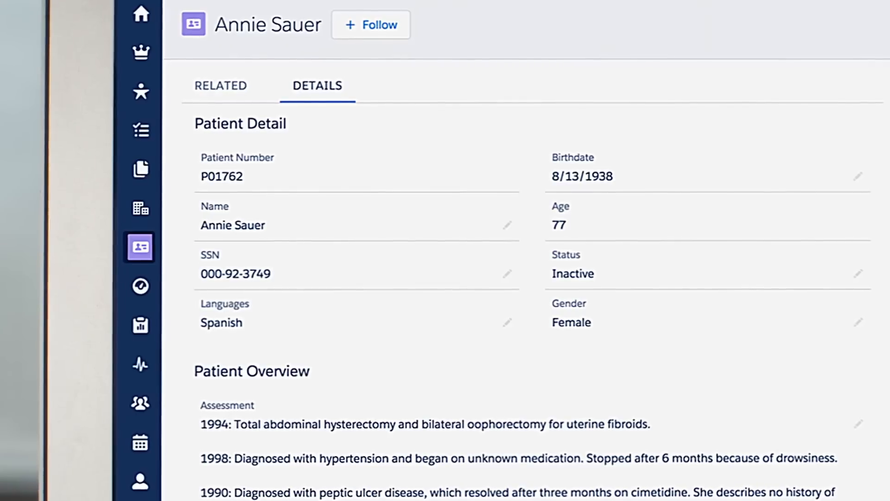
Review the User Logins charts and switch to the Report Downloads dashboard showing exports by user, agent and IP
{"action": "scroll", "scroll_direction": "down", "scroll_amount": 3}
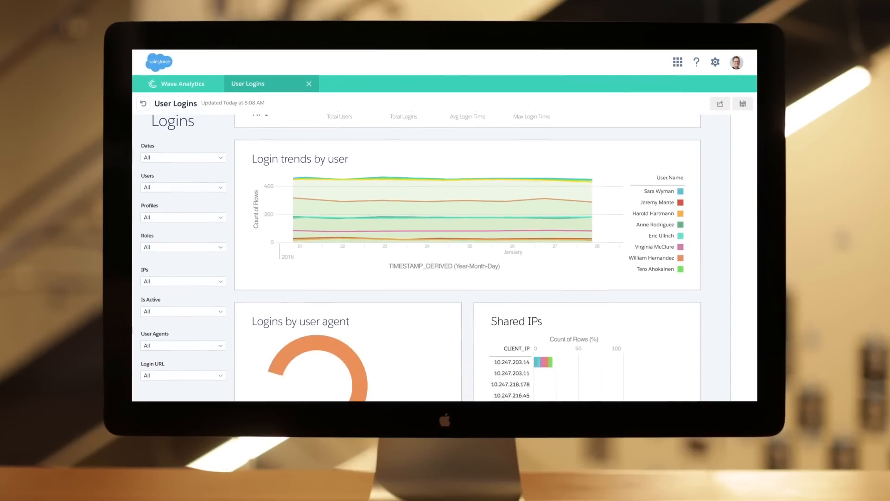
{"action": "scroll", "scroll_direction": "down", "scroll_amount": 3}
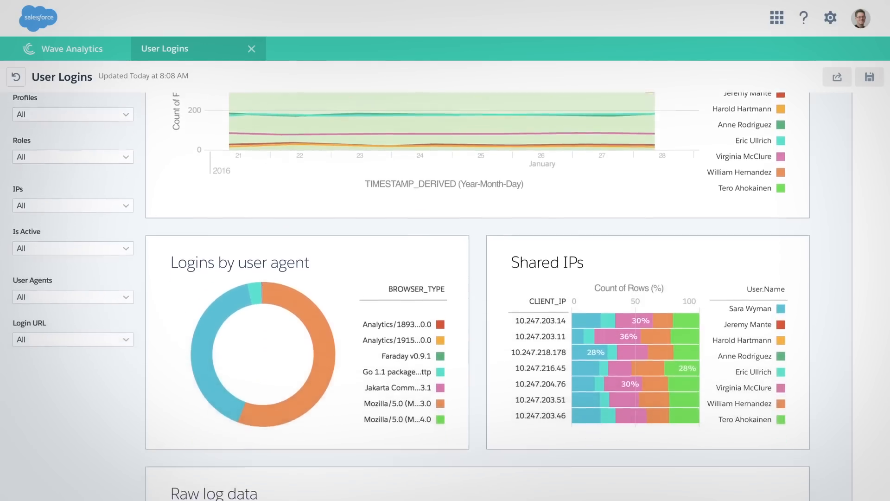
{"action": "scroll", "scroll_direction": "down", "scroll_amount": 3}
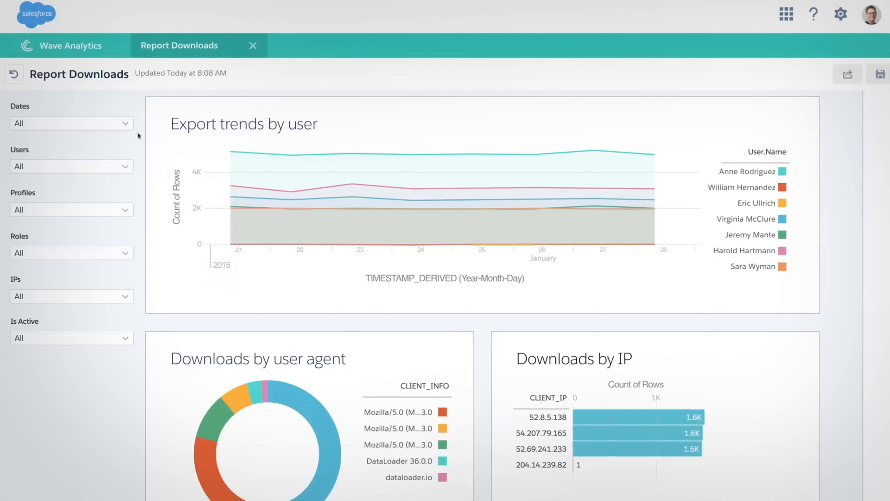
{"action": "left_click", "coordinate": [71, 166]}
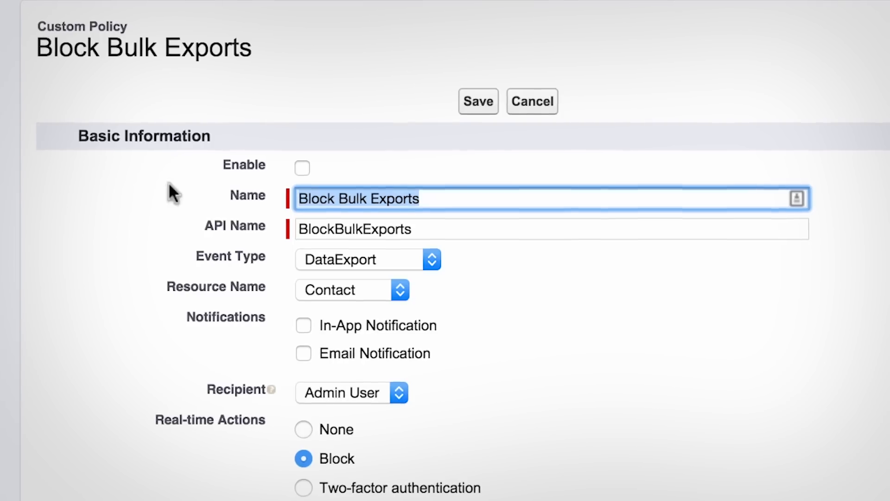
Enable and save the Block Bulk Exports policy, then attempt a bulk export of Accounts in Data Exporter
{"action": "left_click", "coordinate": [301, 168]}
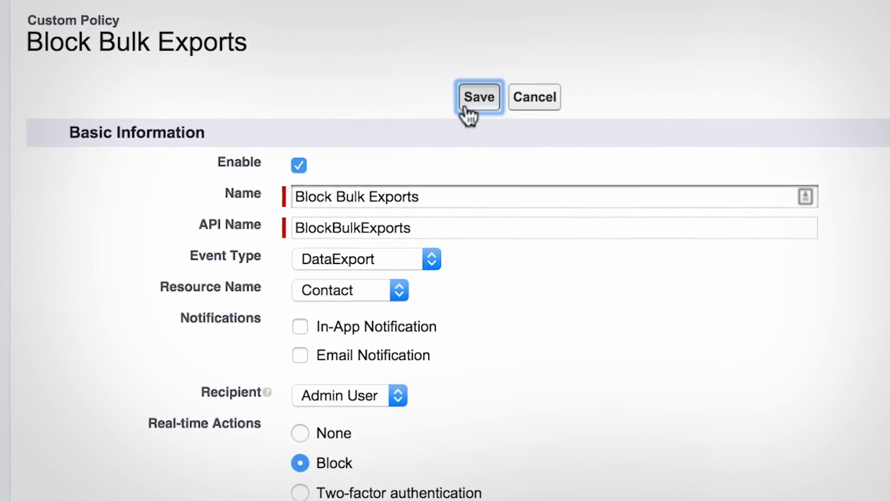
{"action": "left_click", "coordinate": [478, 97]}
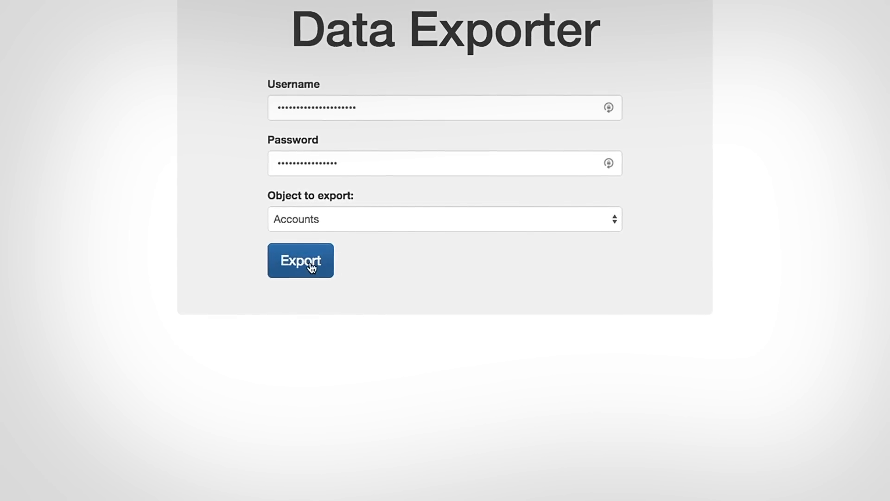
{"action": "left_click", "coordinate": [300, 261]}
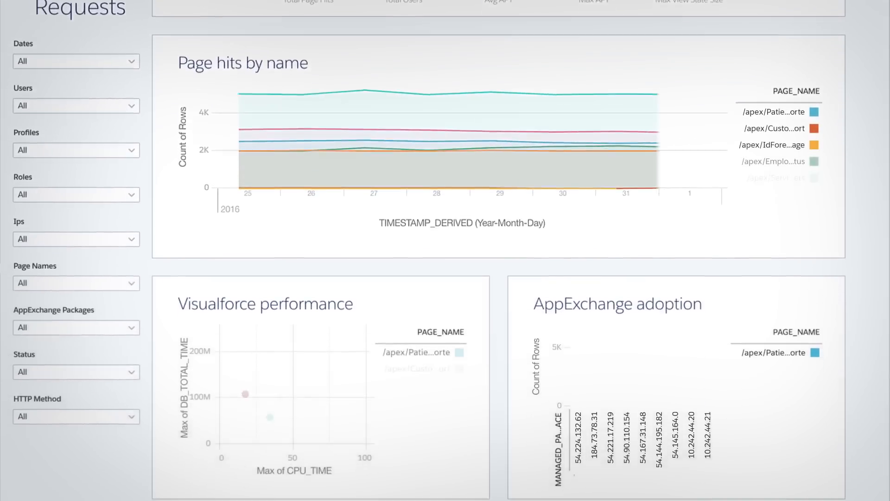
Review the page requests dashboard's page hits, Visualforce performance and AppExchange adoption charts
{"action": "scroll", "scroll_direction": "down", "scroll_amount": 3}
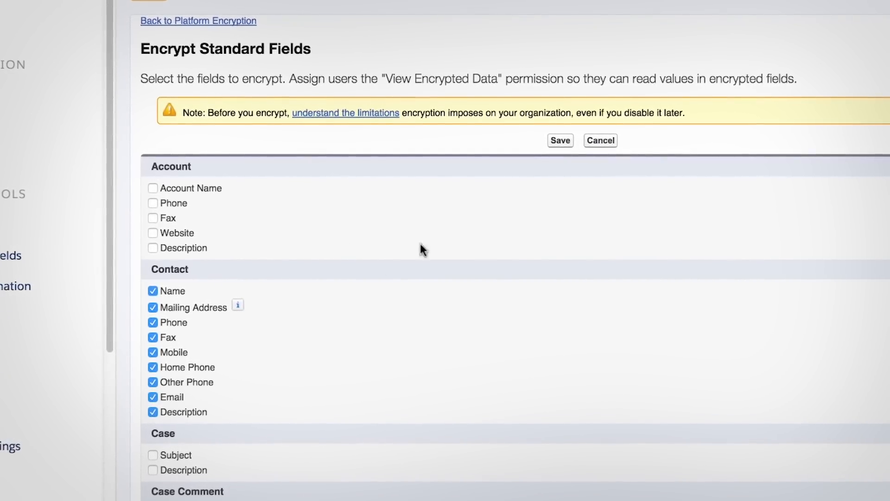
Save Contact standard fields for encryption and generate a new tenant secret, making version 3 active
{"action": "left_click", "coordinate": [198, 21]}
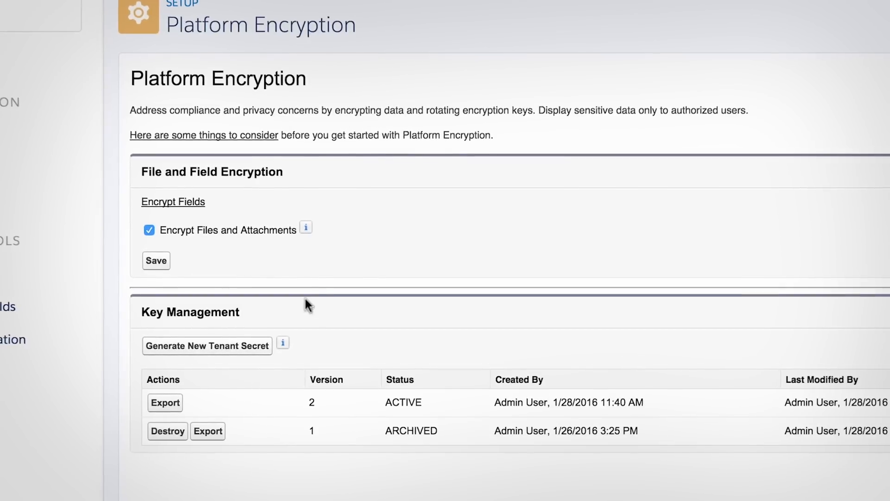
{"action": "left_click", "coordinate": [206, 345]}
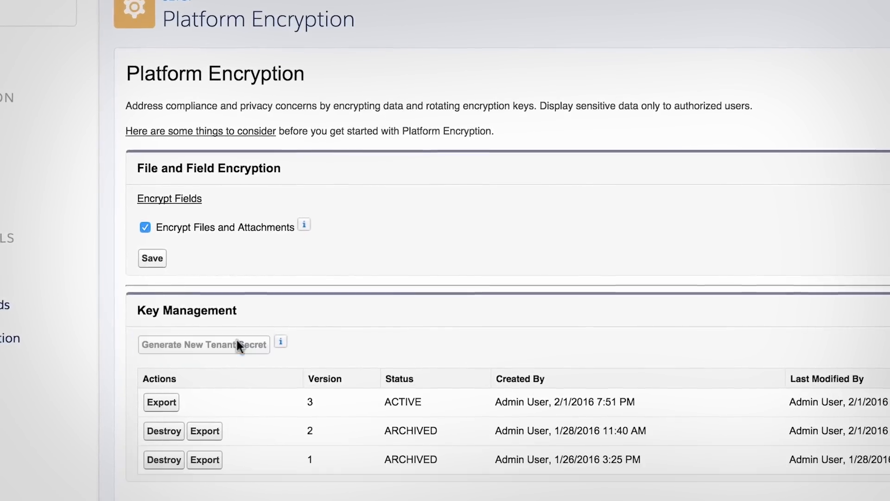